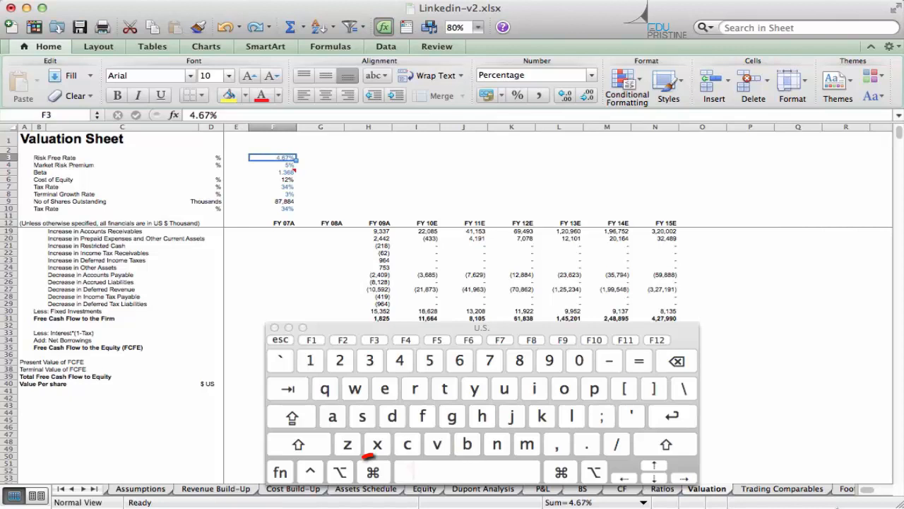
# Bring up the Insert Hyperlink dialog for cell F3 with Command+K.
pyautogui.press('cmd+k')
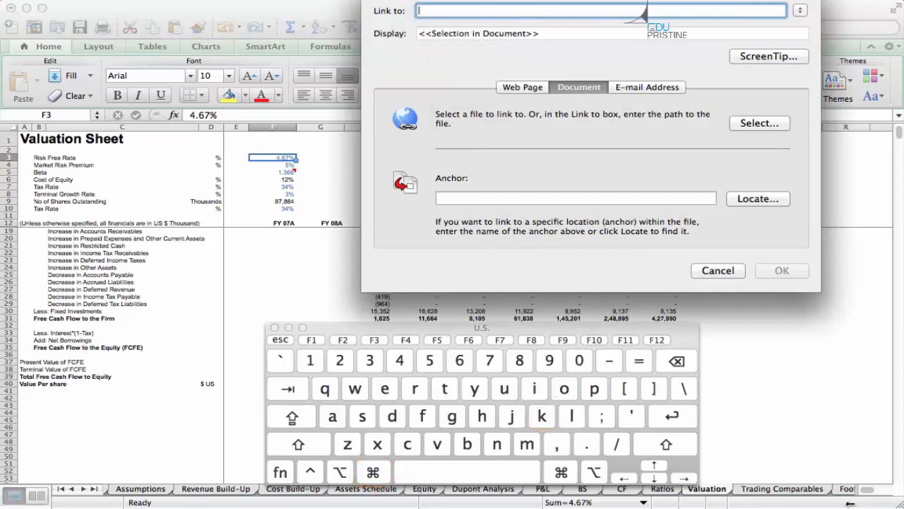
# Link cell F3 to cell A1 of the 'Cost Build-Up' sheet via Locate and confirm.
pyautogui.click(757, 199)
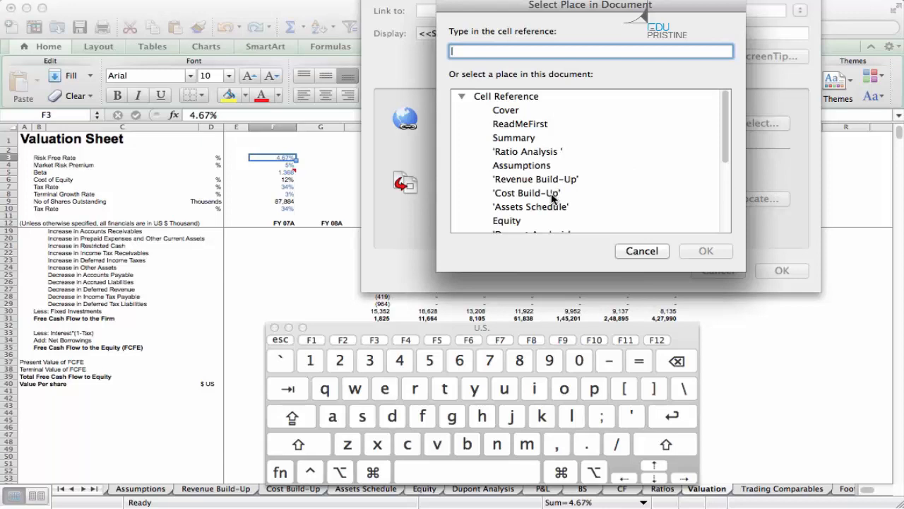
pyautogui.click(526, 192)
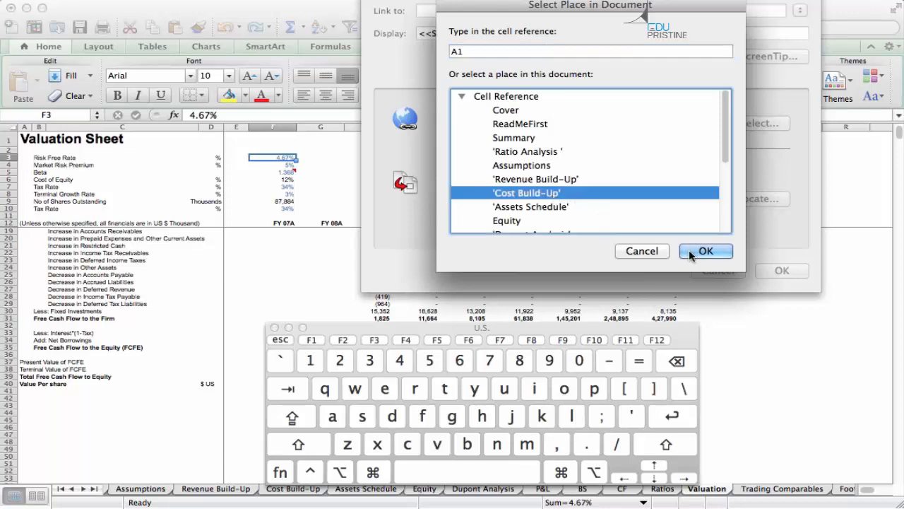
pyautogui.click(706, 251)
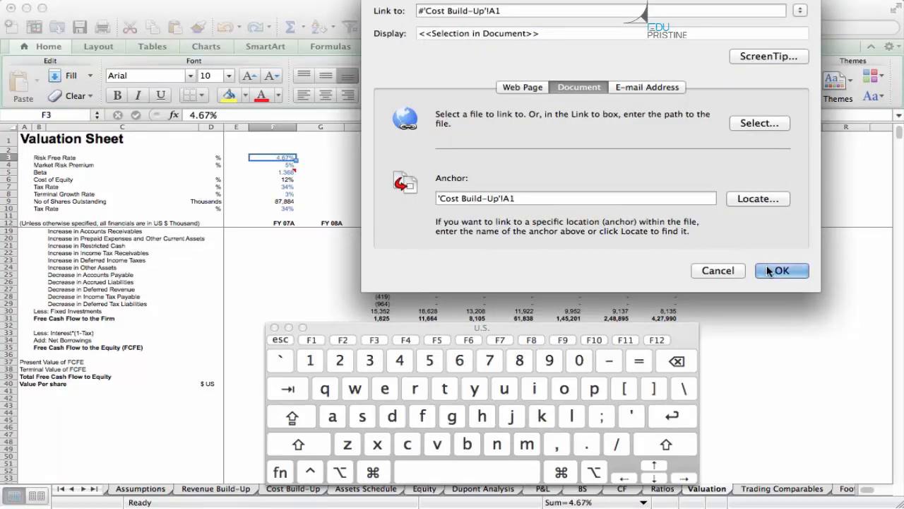
pyautogui.click(782, 270)
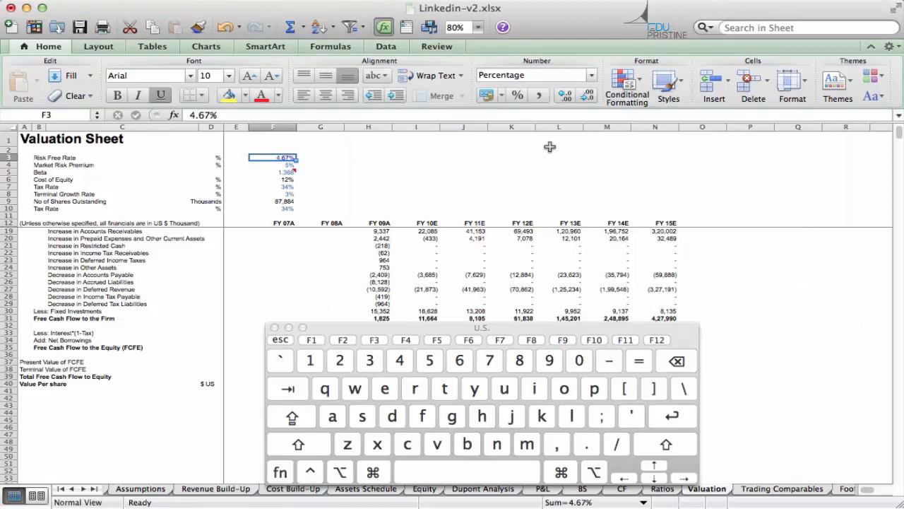
# Deselect and reselect F3, then reopen its Insert Hyperlink dialog with Command+K.
pyautogui.click(463, 157)
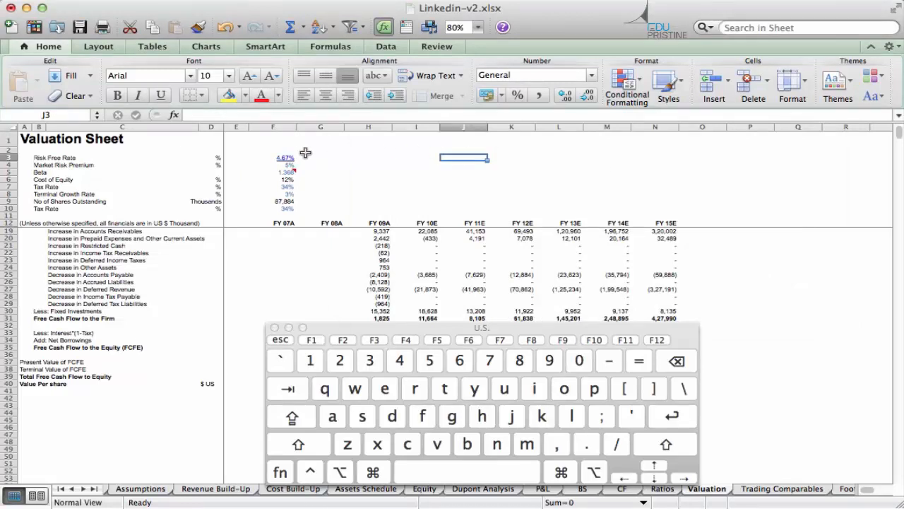
pyautogui.click(292, 488)
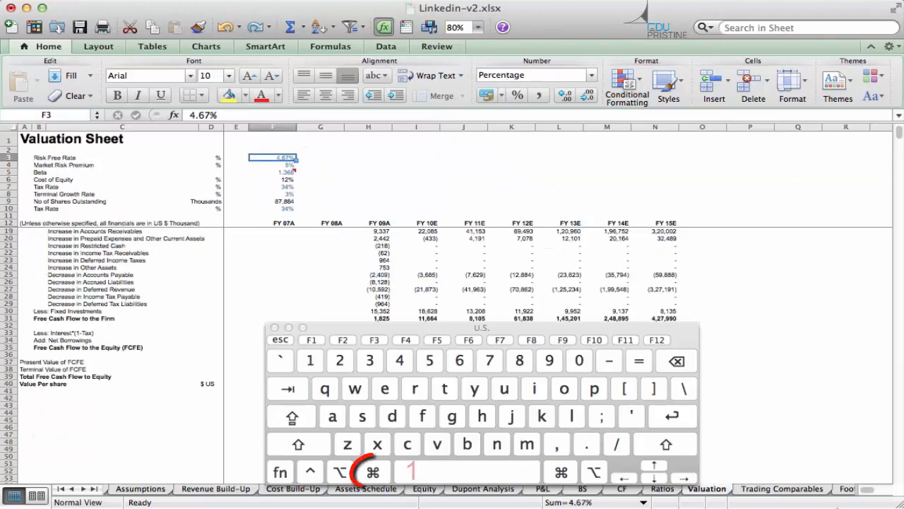
pyautogui.press('cmd+k')
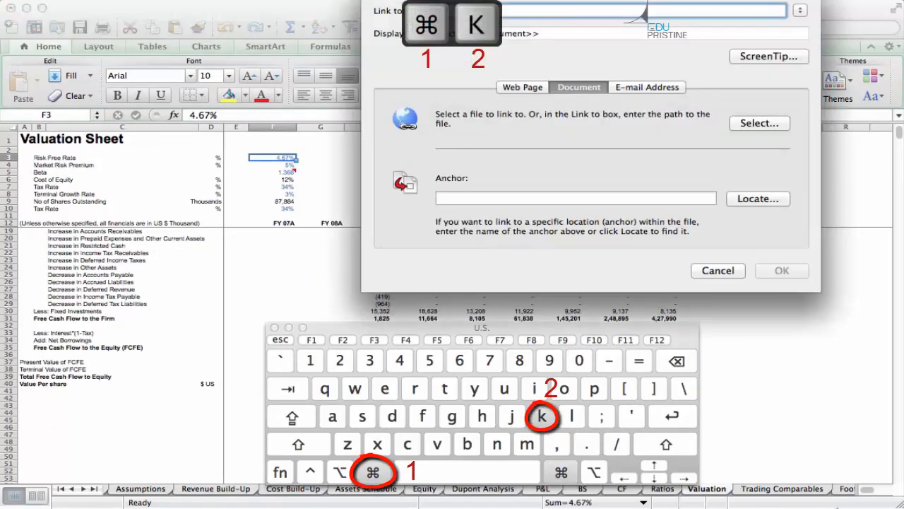